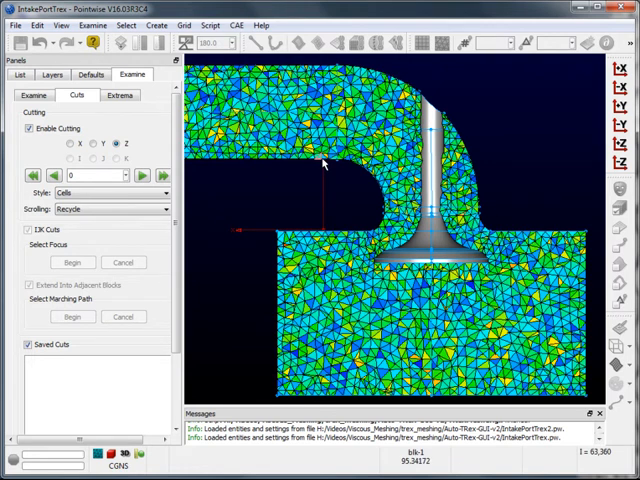
{"action": "mouse_move", "coordinate": [330, 170]}
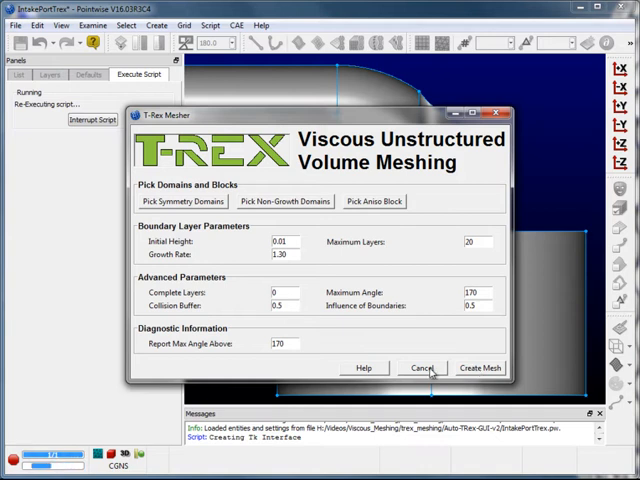
Generate the T-Rex boundary-layer volume mesh and enable a Z section cut to inspect it
{"action": "left_click", "coordinate": [480, 368]}
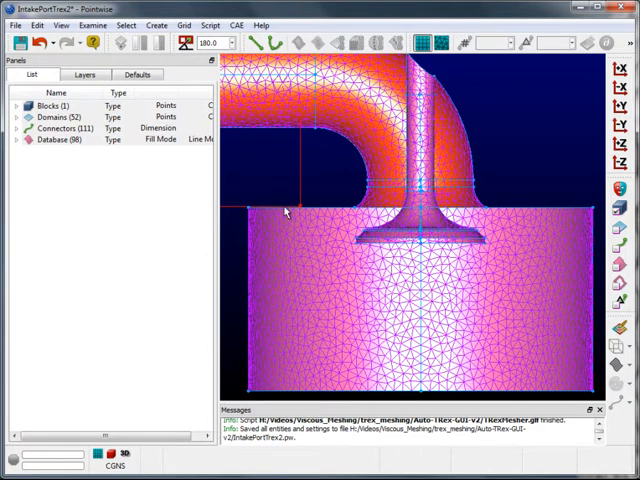
{"action": "left_click", "coordinate": [95, 25]}
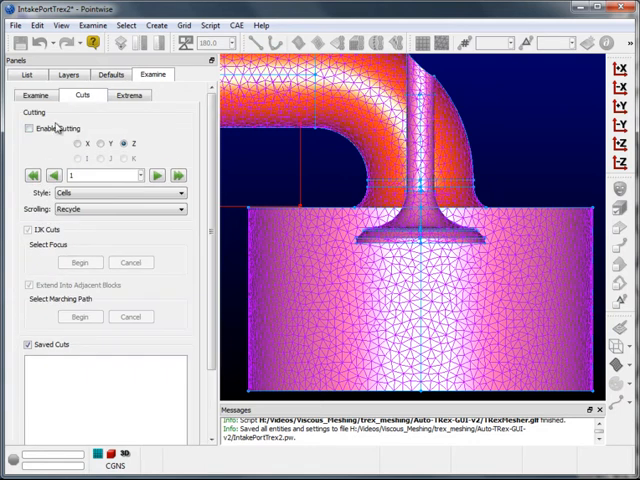
{"action": "left_click", "coordinate": [28, 128]}
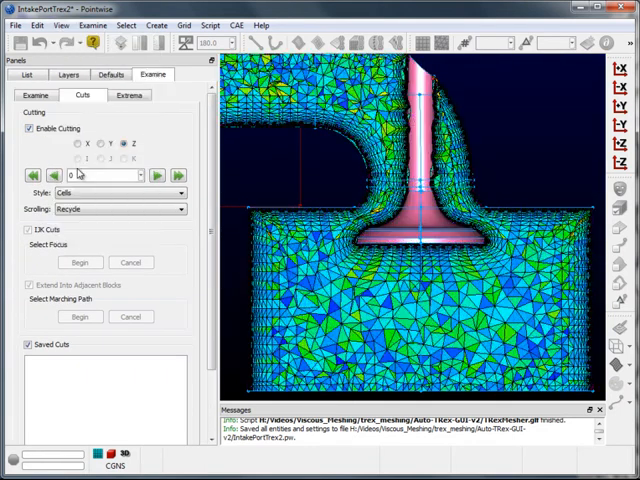